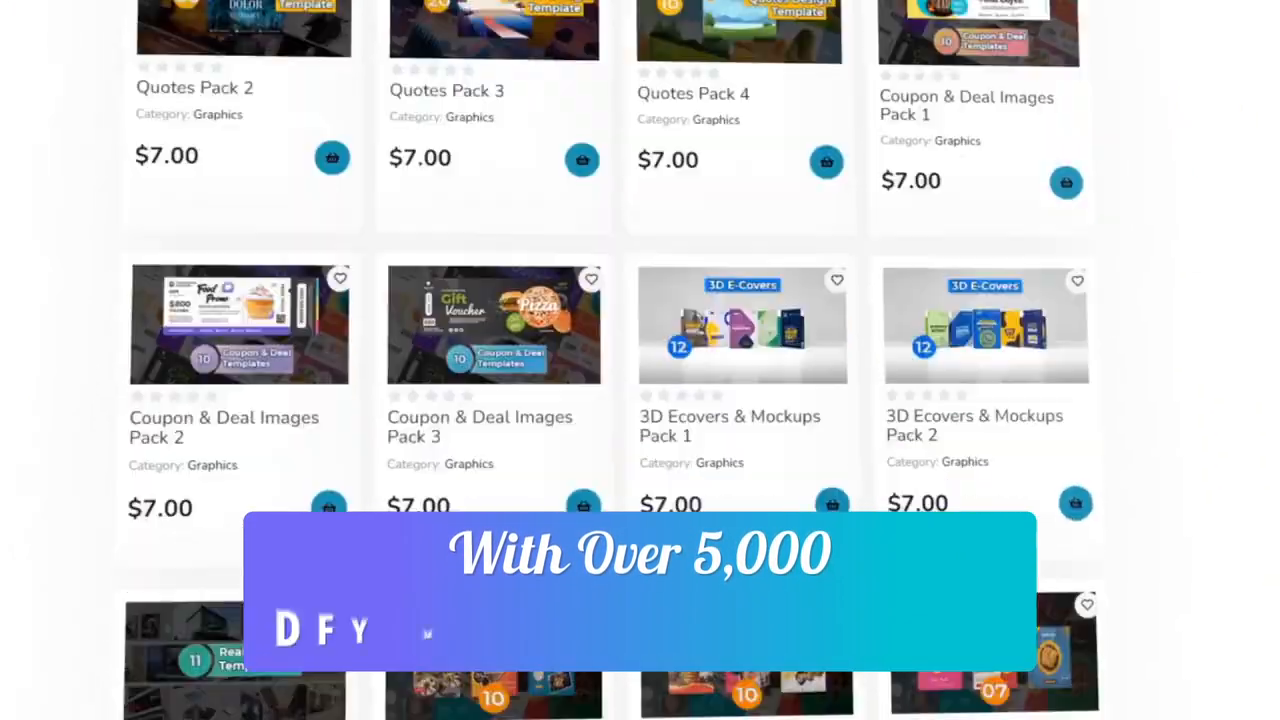
- Scroll down the marketplace grid of graphics packs toward the store dashboard
{"action": "scroll", "scroll_direction": "down", "scroll_amount": 3}
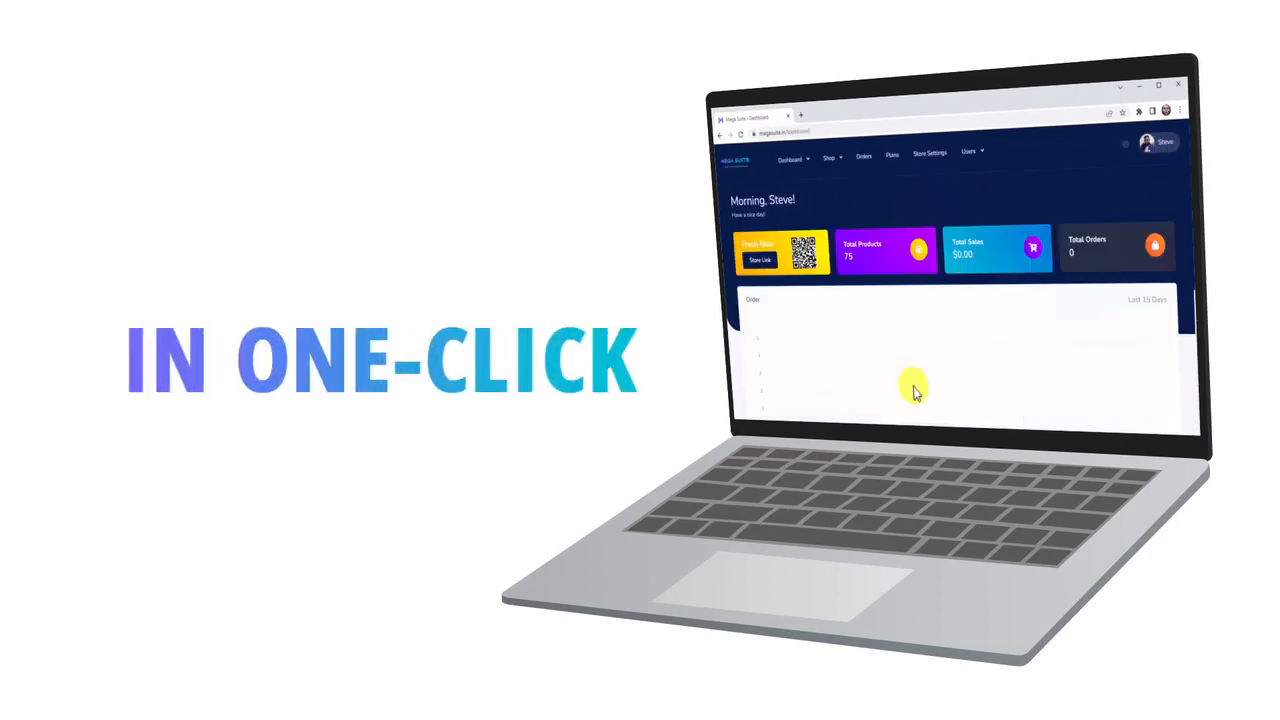
- Navigate via the Shop menu to the Business Finder and search for graphic design businesses
{"action": "left_click", "coordinate": [830, 156]}
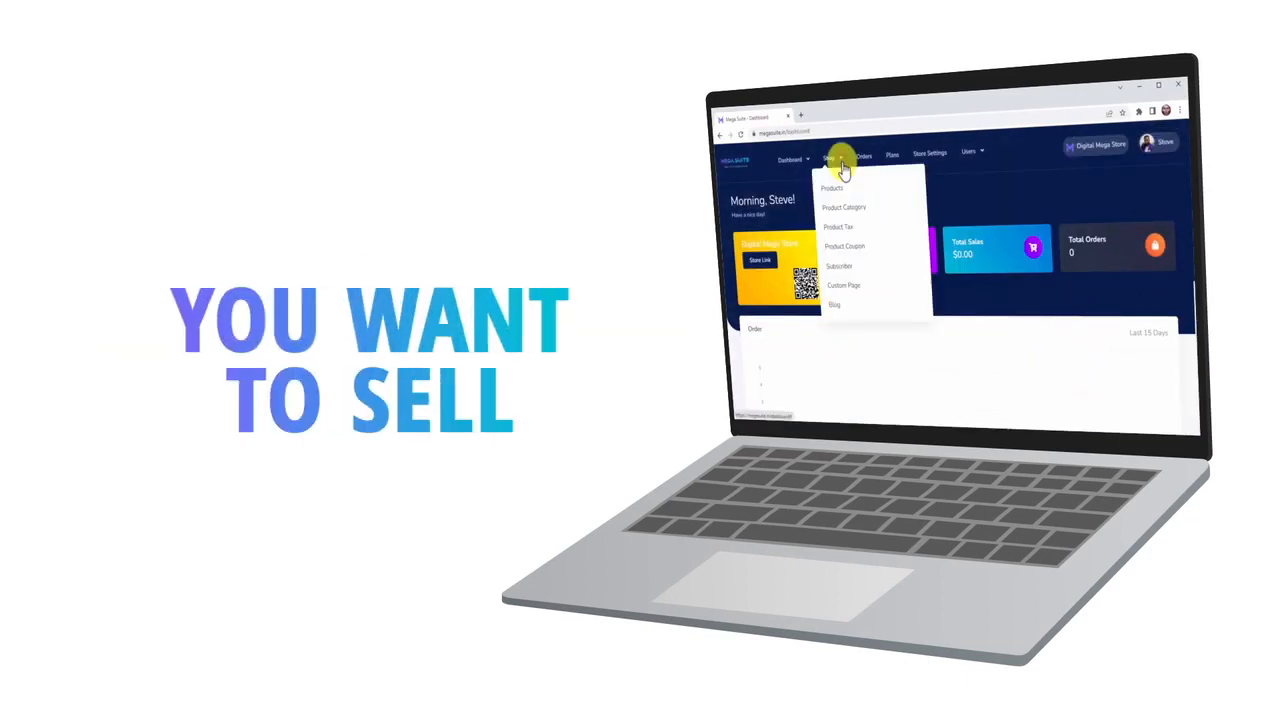
{"action": "left_click", "coordinate": [832, 188]}
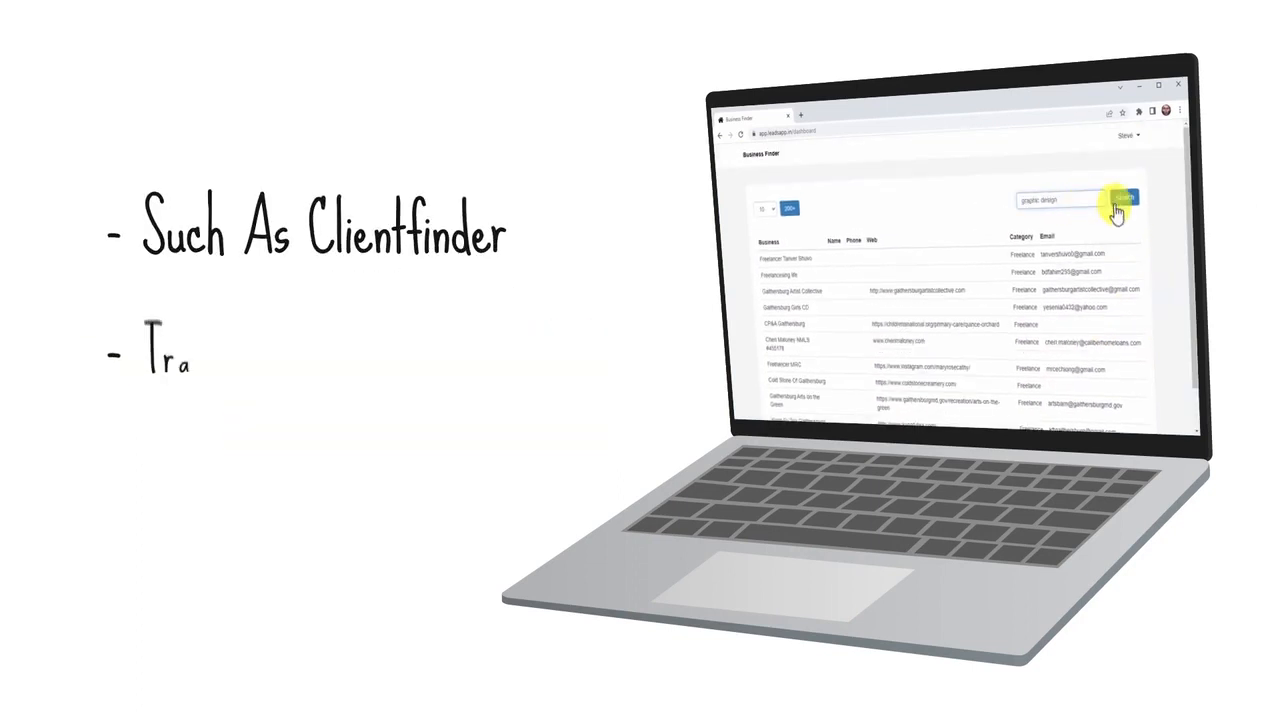
{"action": "left_click", "coordinate": [1128, 200]}
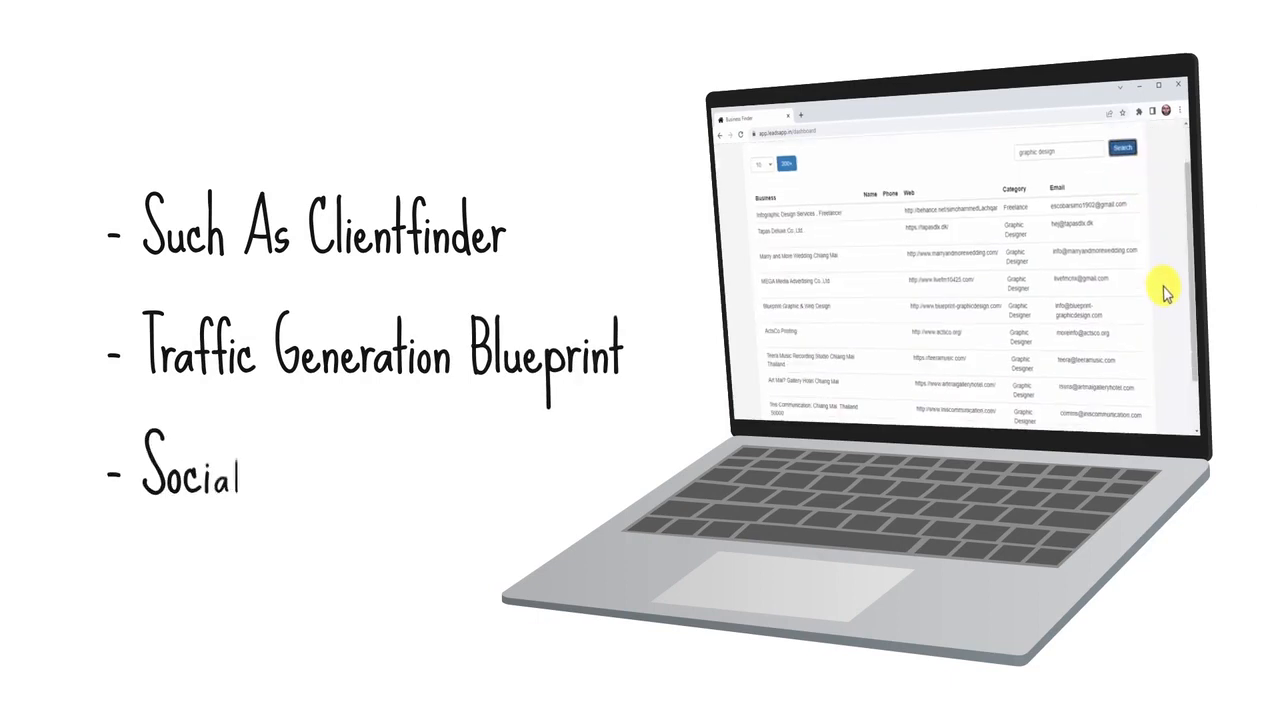